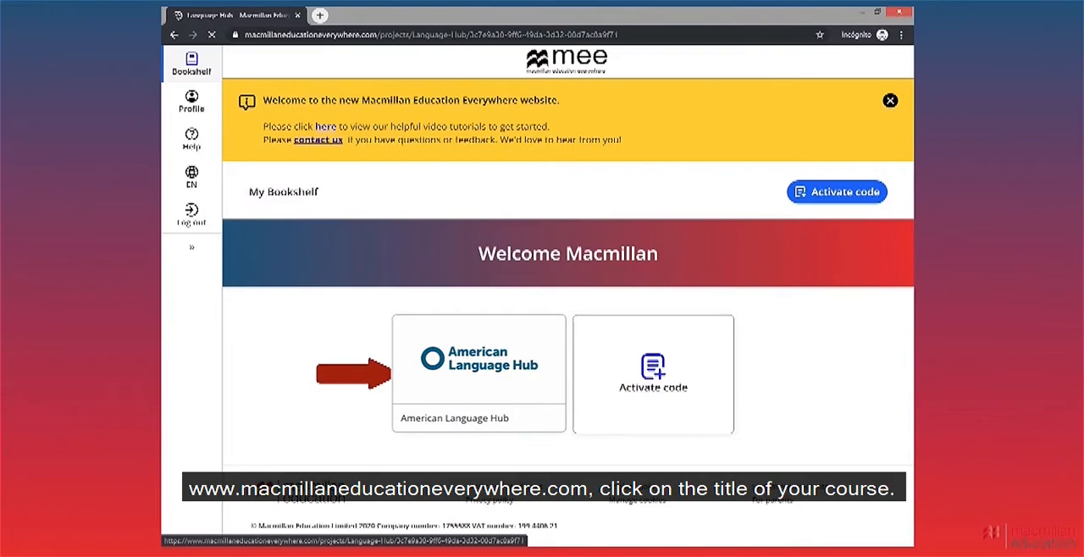
# - From My Bookshelf, view the American Language Hub course's Student app options
pyautogui.click(477, 359)
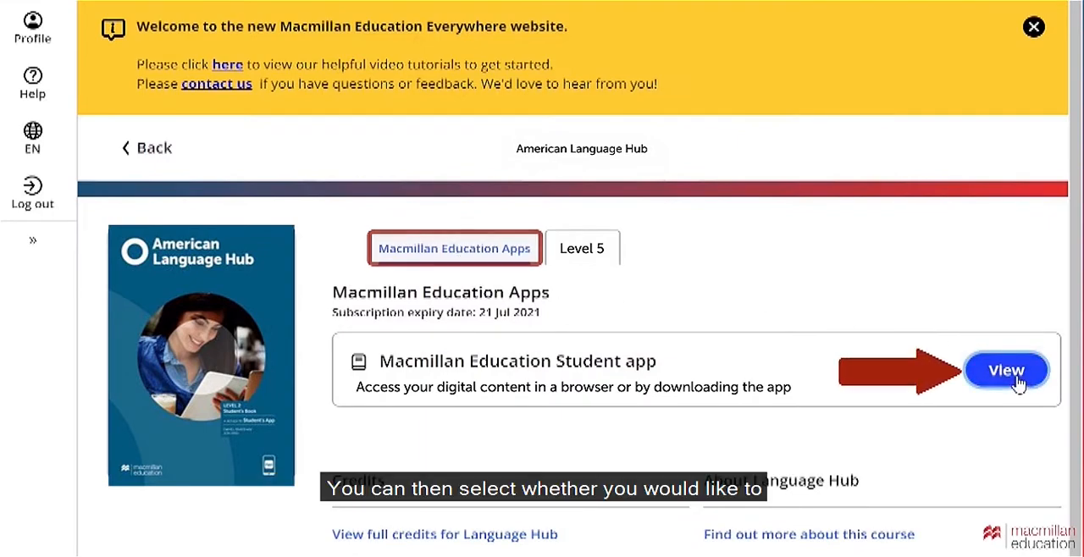
pyautogui.click(1006, 369)
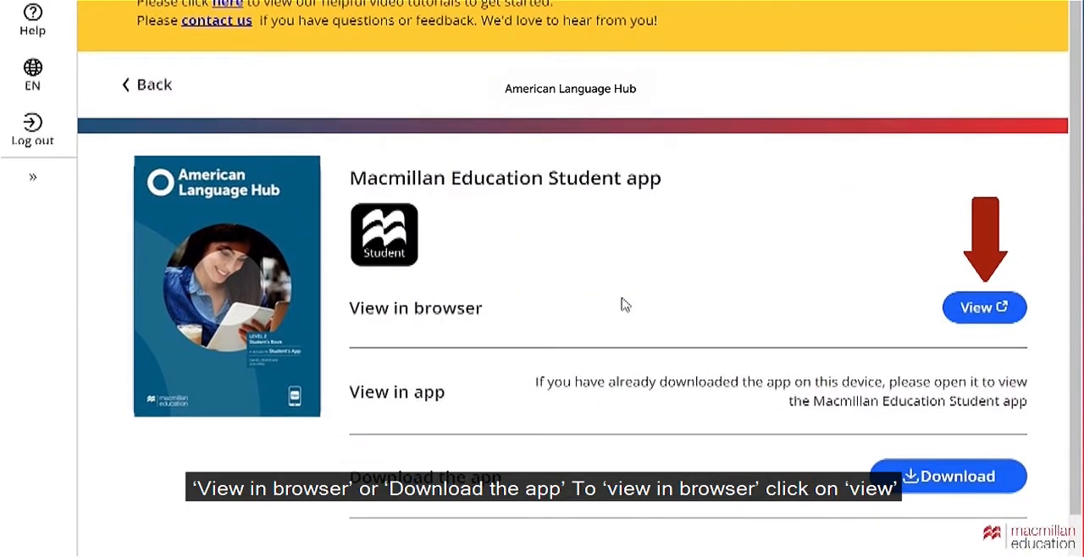
pyautogui.moveTo(984, 308)
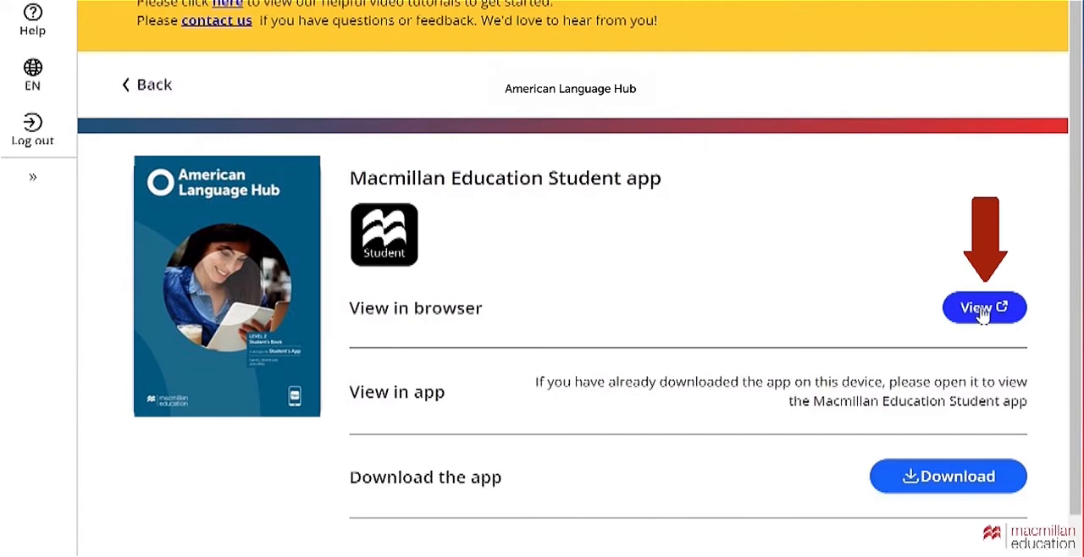
pyautogui.moveTo(947, 483)
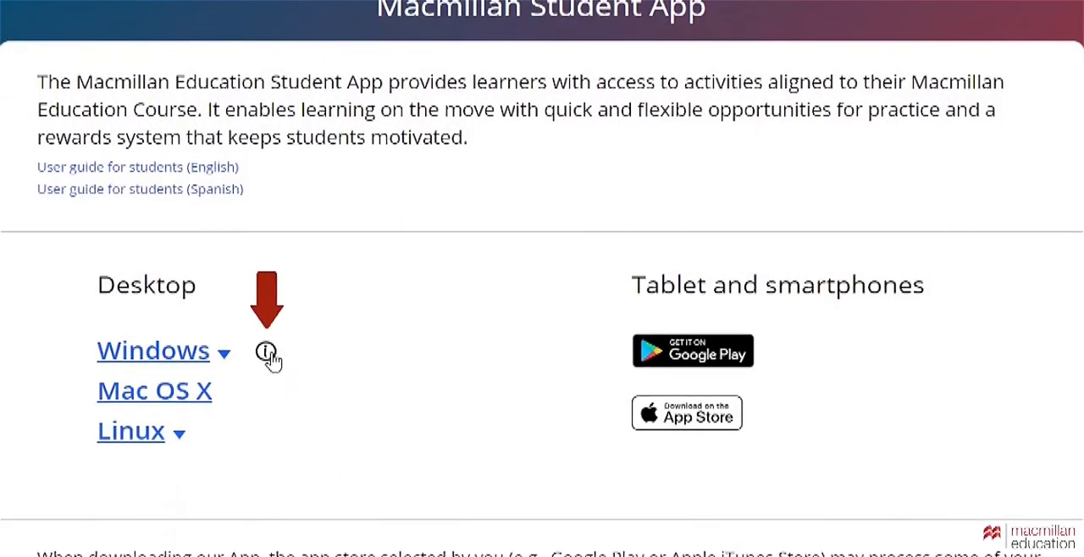
# - Check the Windows version advice, then download the 64-bit Windows installer
pyautogui.click(266, 350)
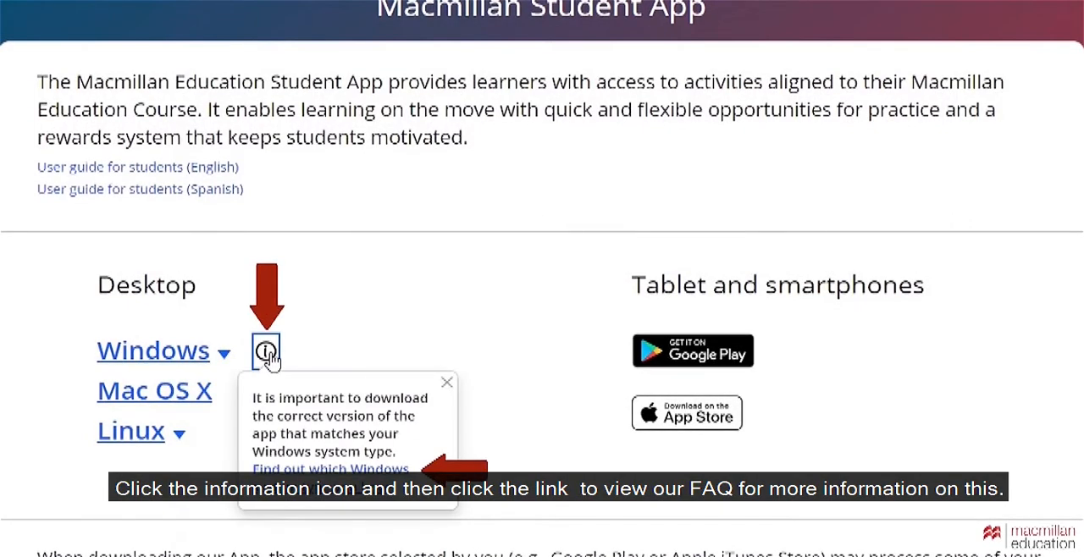
pyautogui.moveTo(356, 483)
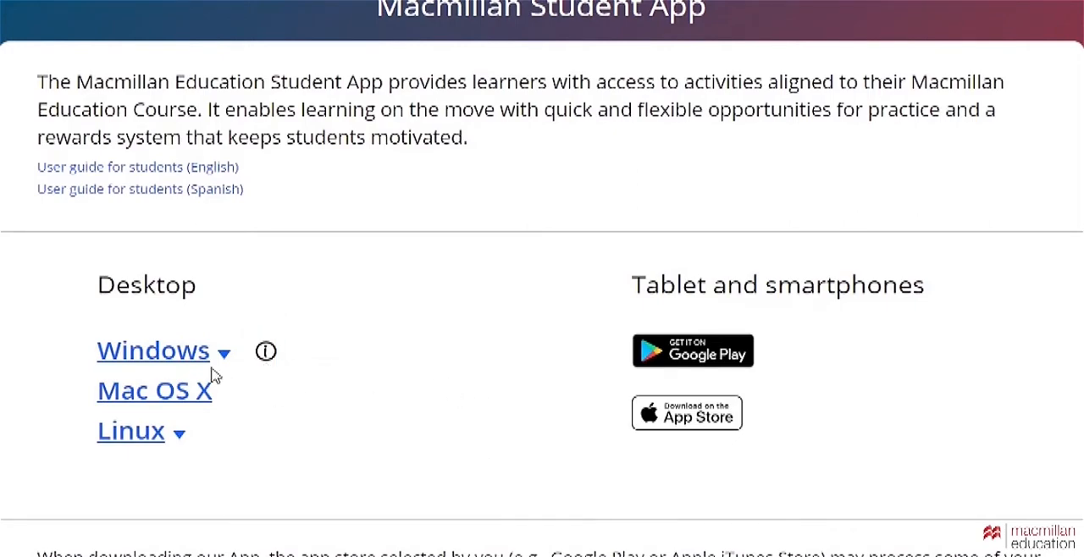
pyautogui.click(152, 349)
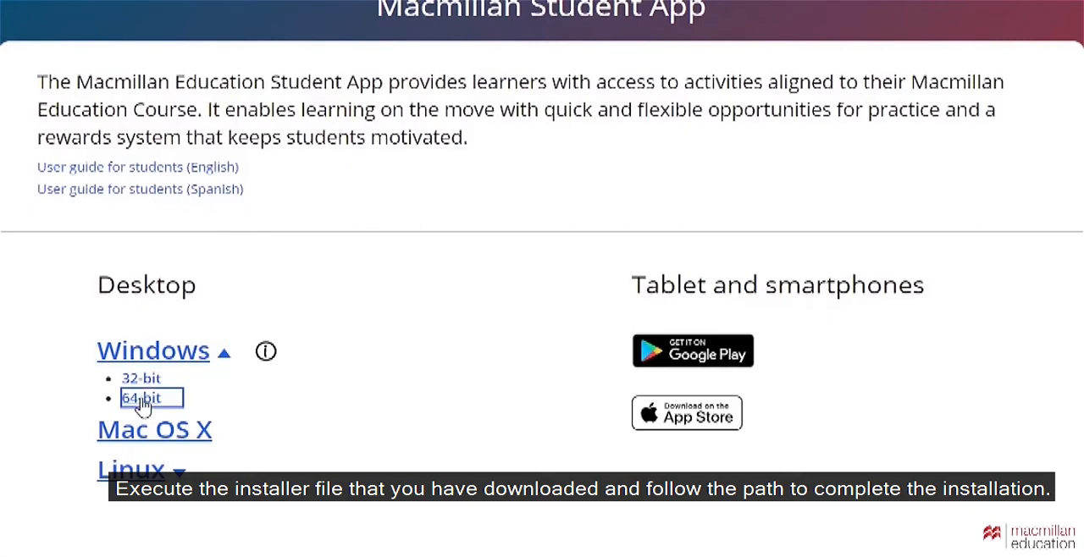
pyautogui.click(142, 398)
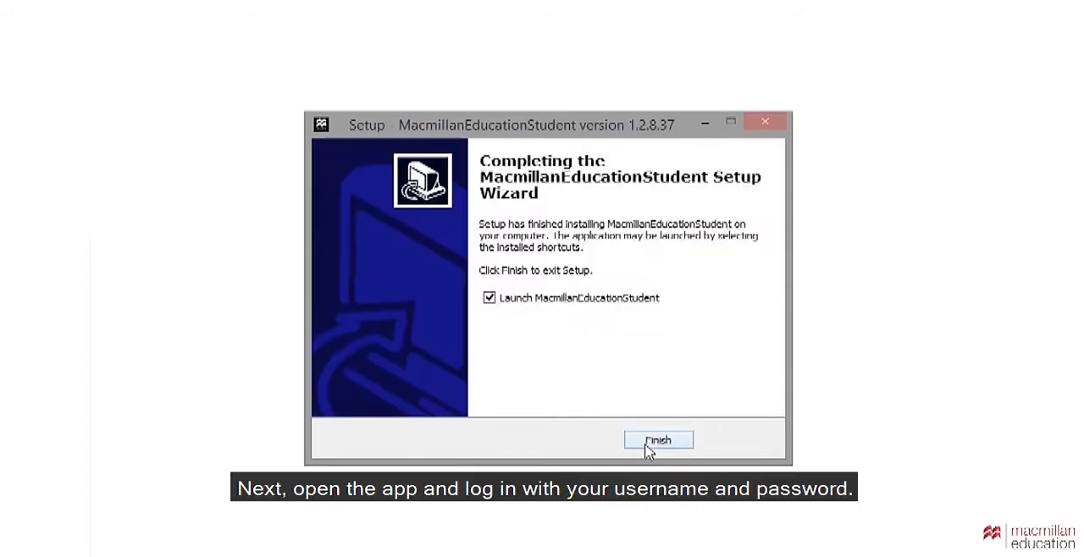
# - Finish setup and enter username 'ALH1Teacher' and the password on the login screen
pyautogui.click(657, 440)
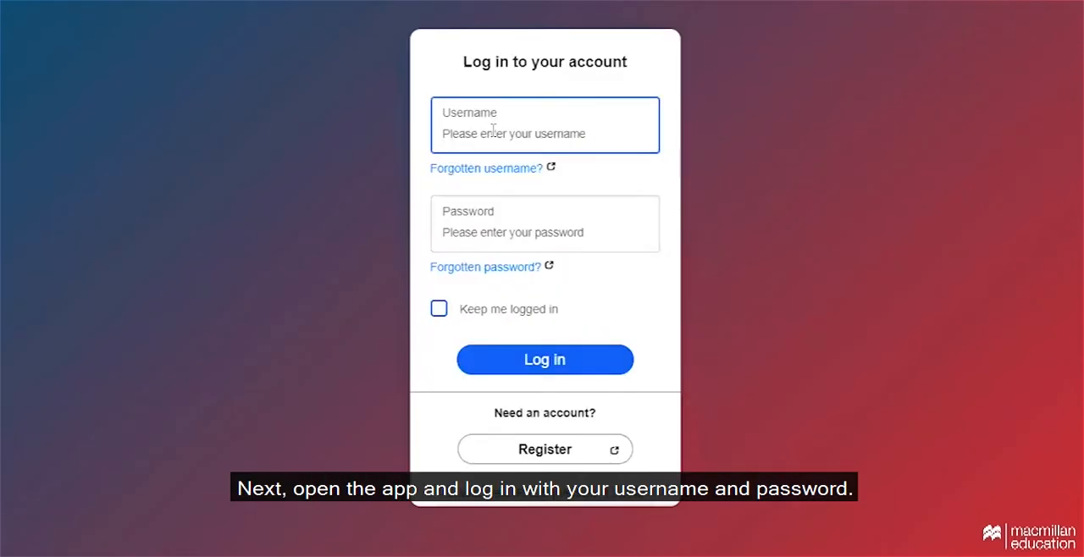
pyautogui.write('ALH1')
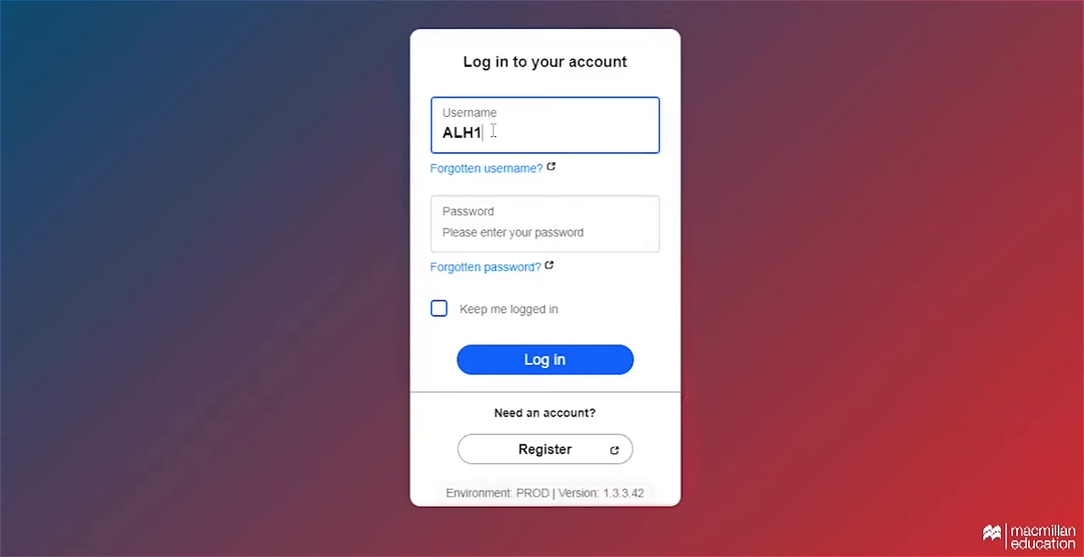
pyautogui.write('Teacher')
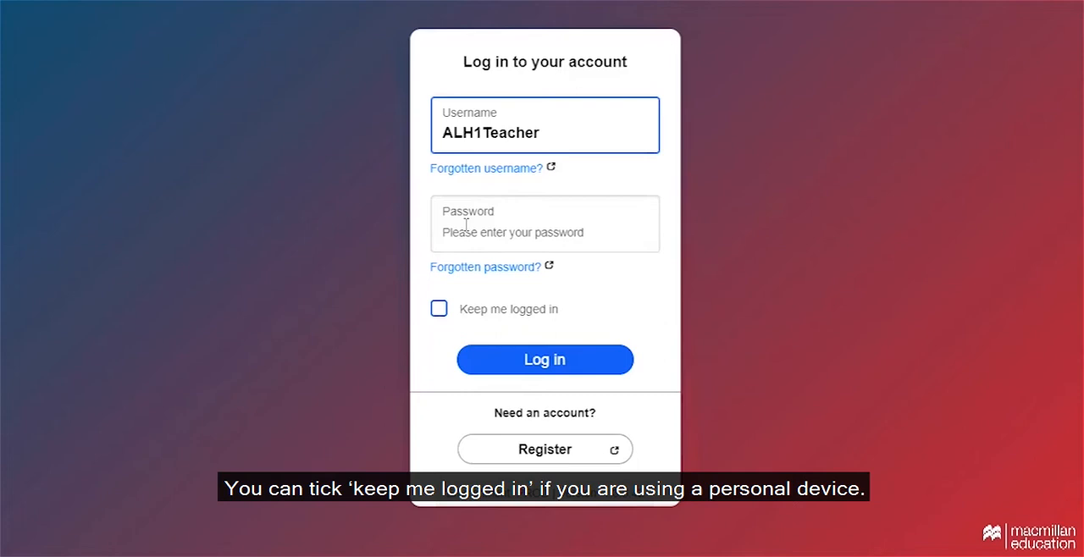
pyautogui.write('•')
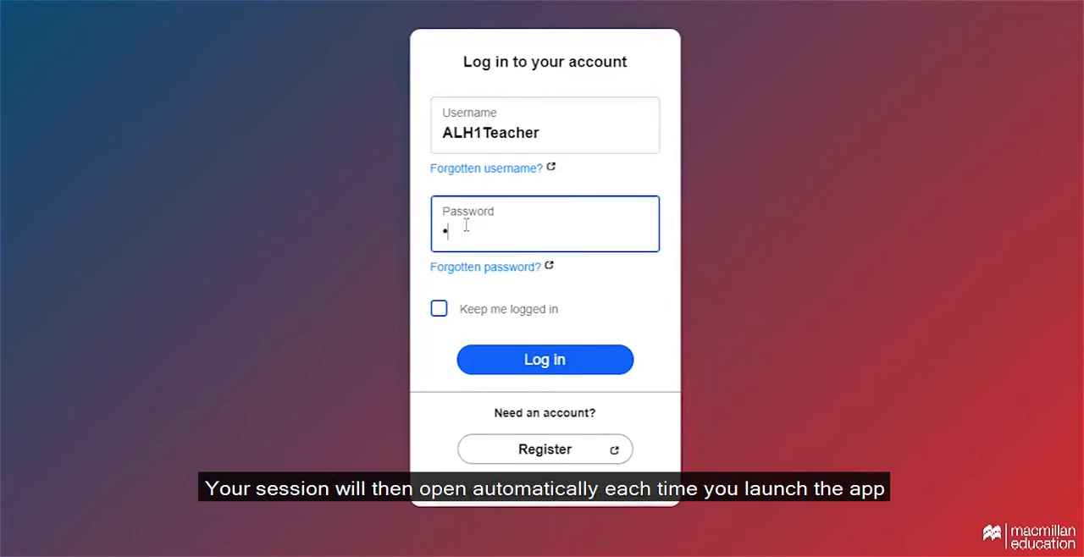
pyautogui.write('password')
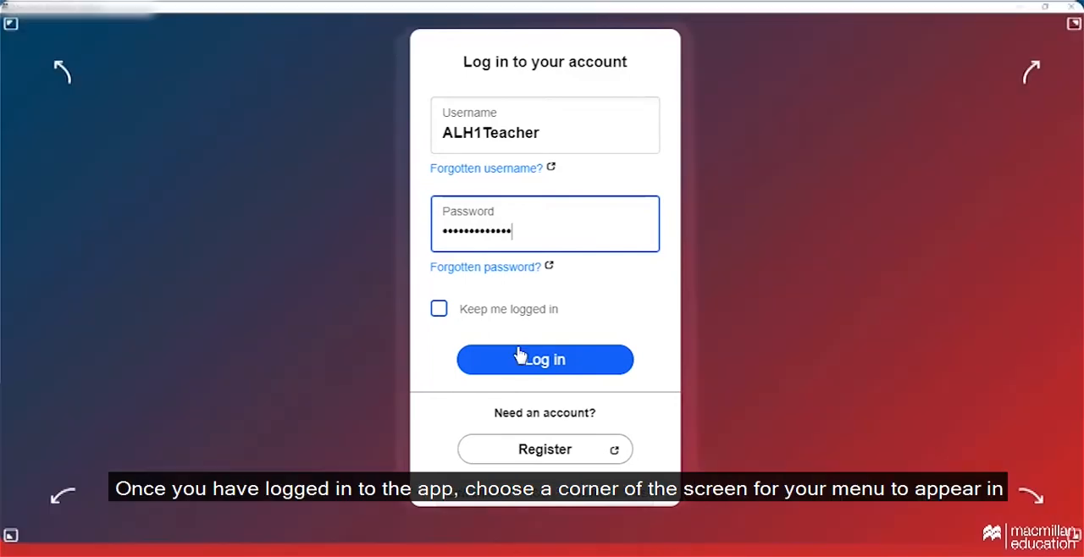
# - Log in, move the home menu top-left, download Unit 1 Trends and return home
pyautogui.click(545, 359)
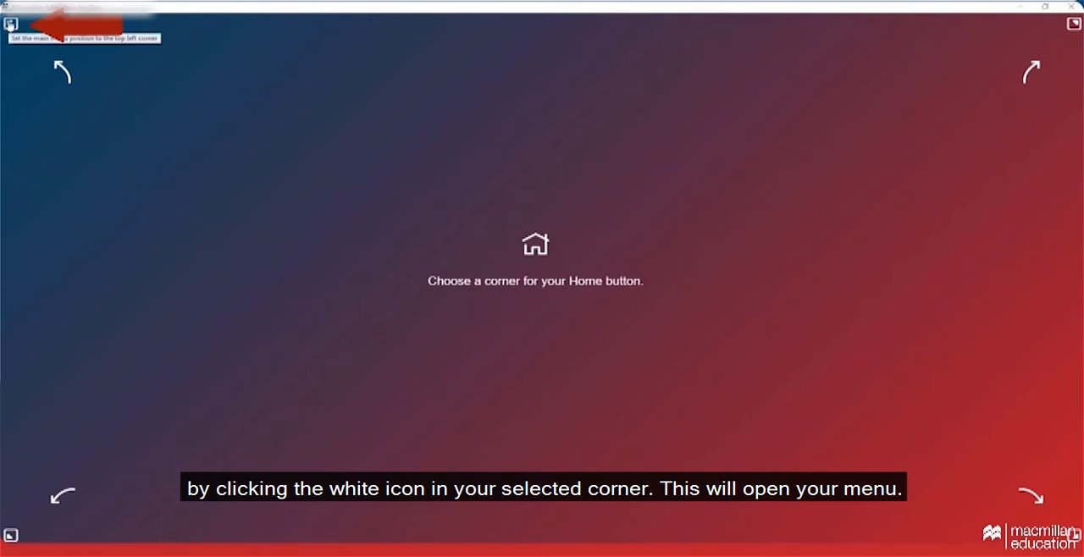
pyautogui.click(10, 24)
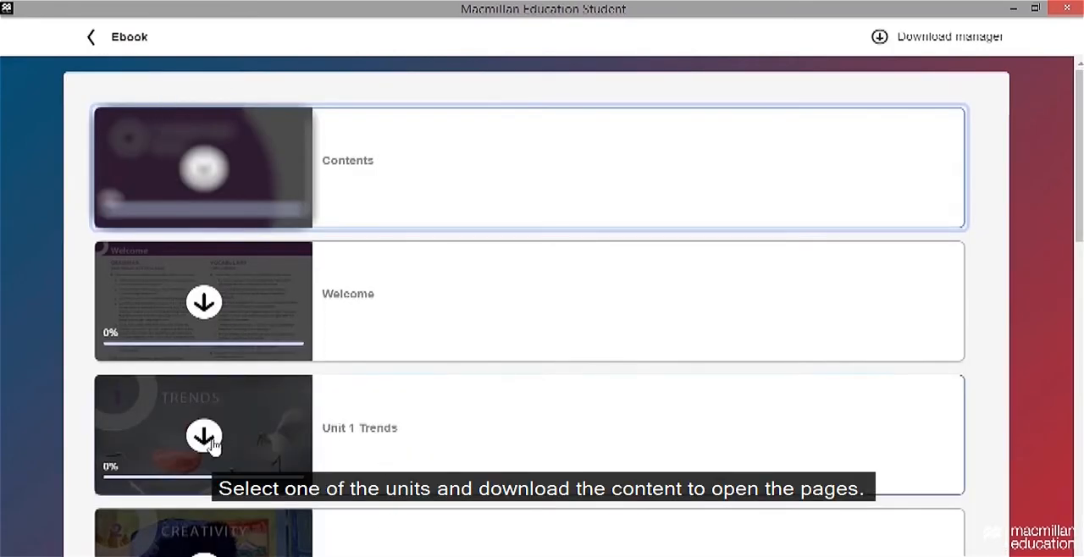
pyautogui.click(203, 437)
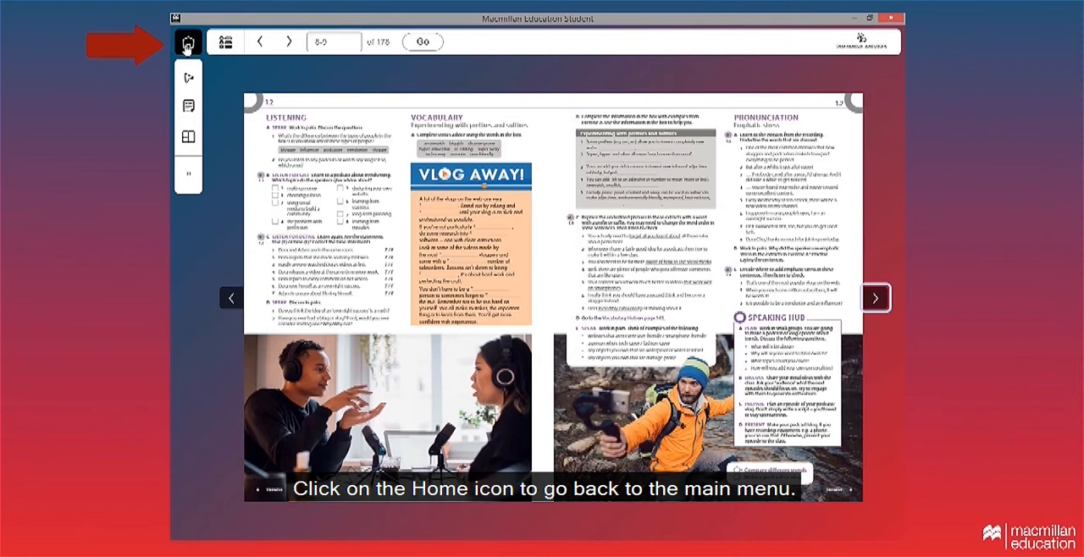
pyautogui.click(188, 40)
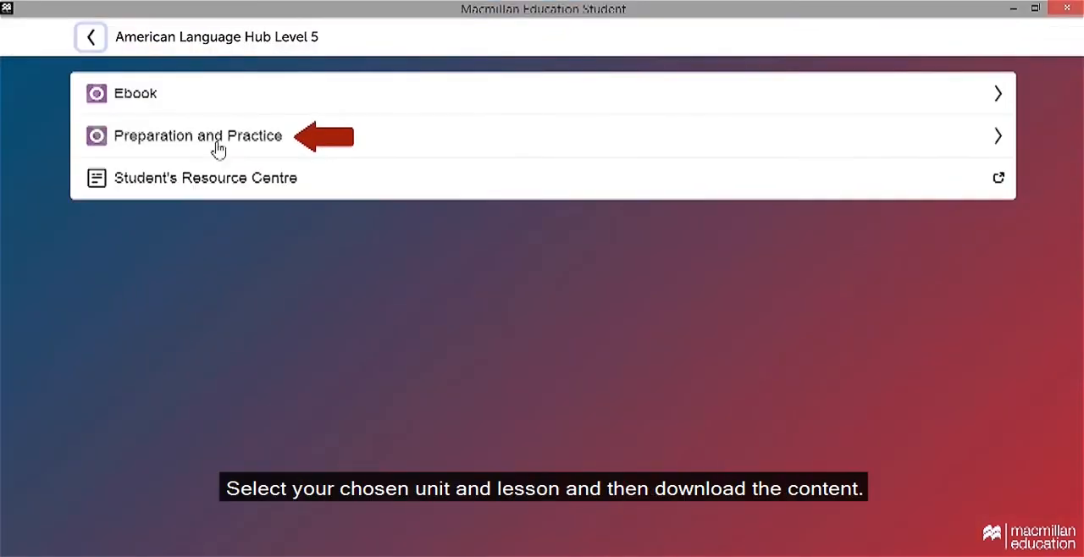
# - Download Lesson 1.1 preparation, scroll through the Nominal clauses grammar activity and close it
pyautogui.click(196, 135)
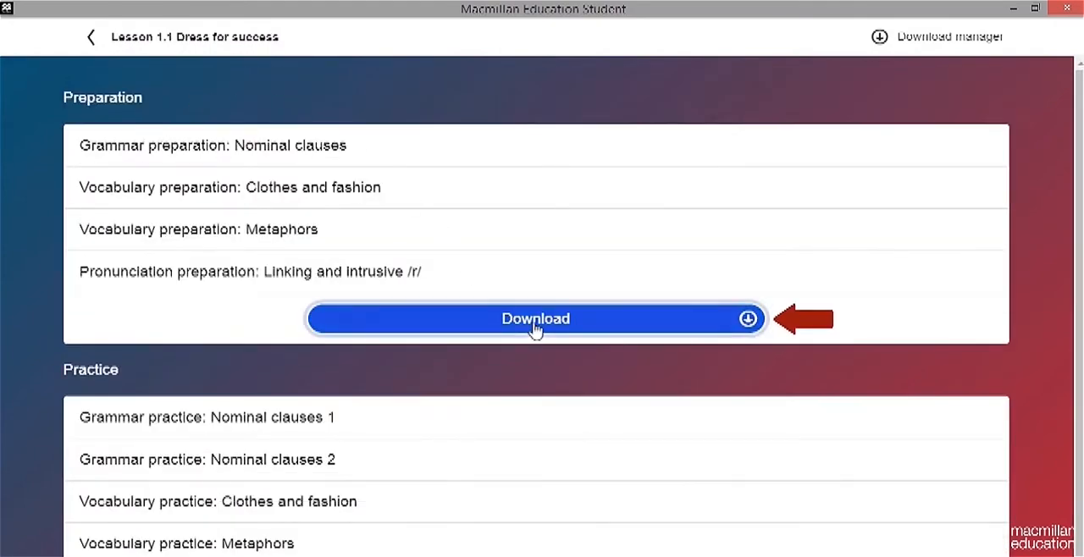
pyautogui.click(535, 318)
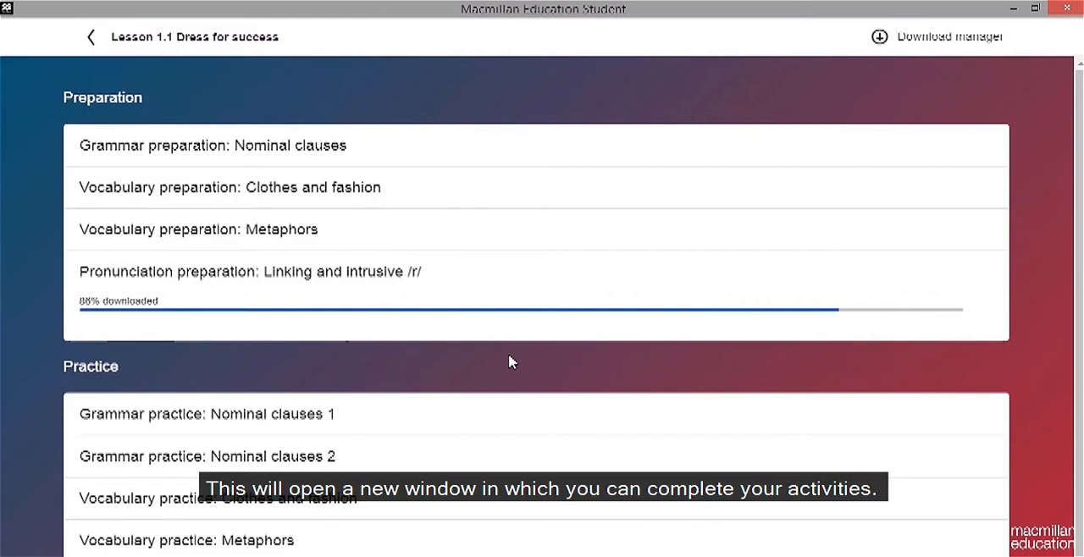
pyautogui.click(211, 146)
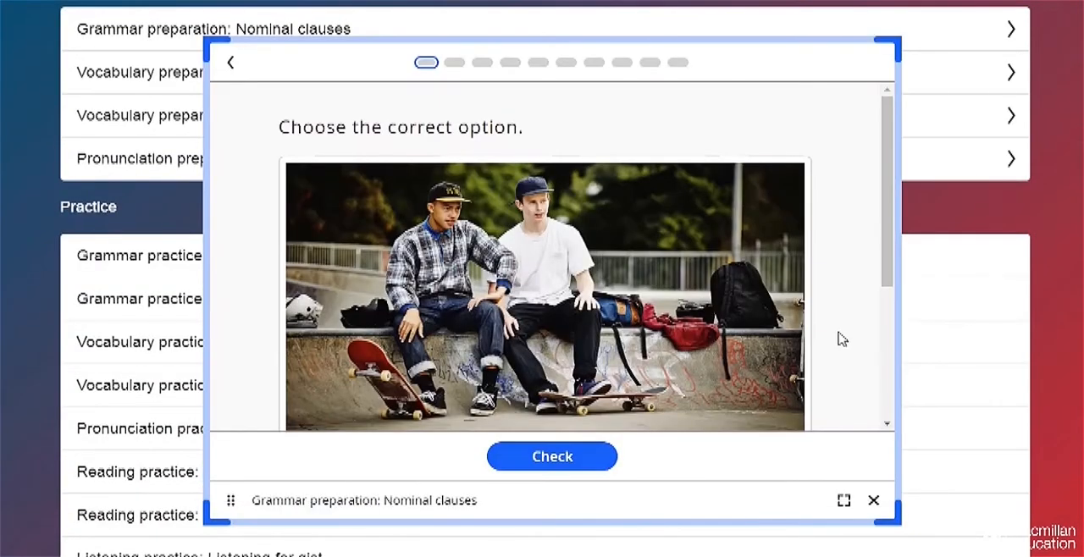
pyautogui.scroll(-3)
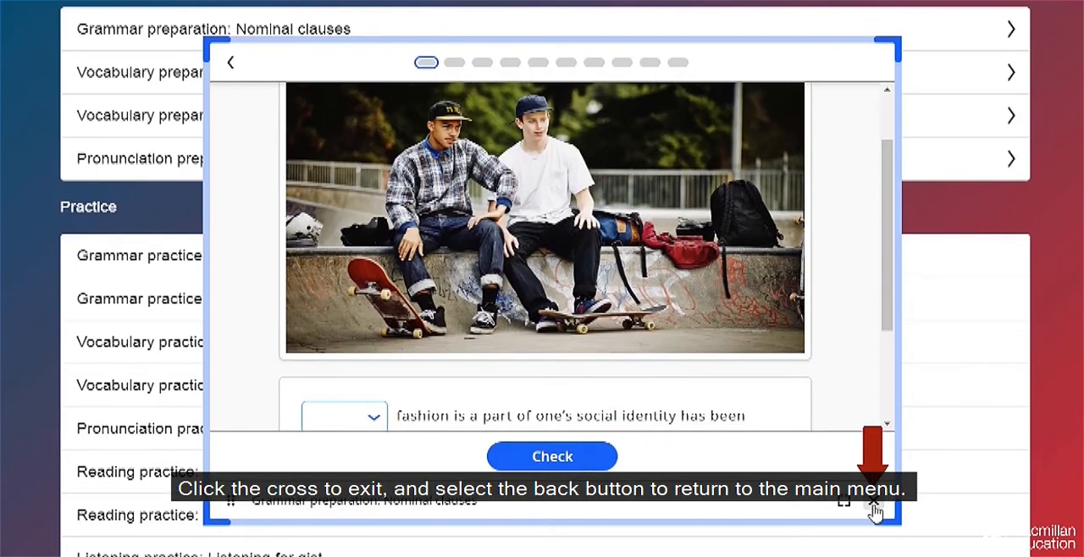
pyautogui.click(874, 505)
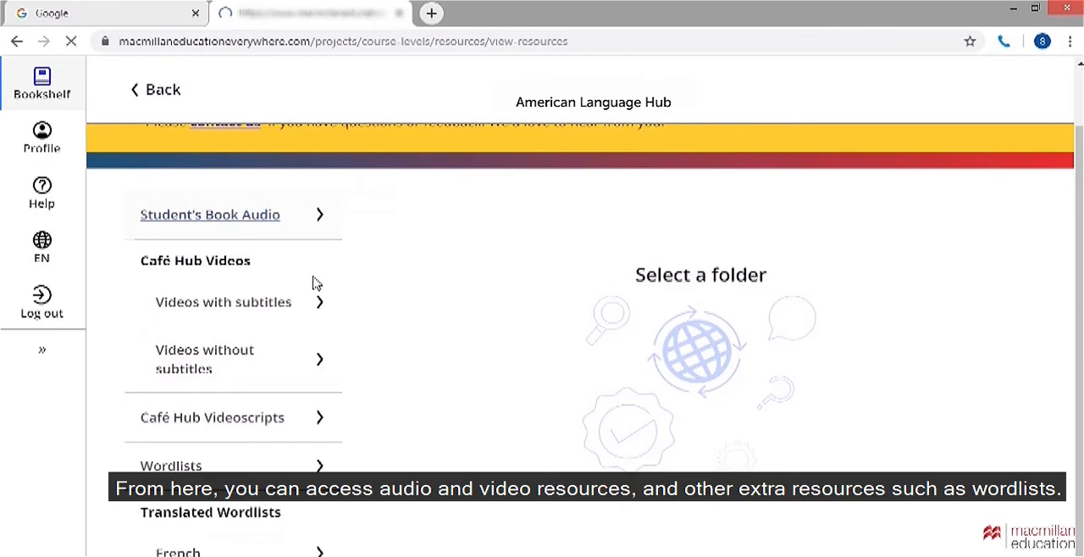
# - Pick a resource folder on the American Language Hub View resources page
pyautogui.click(210, 213)
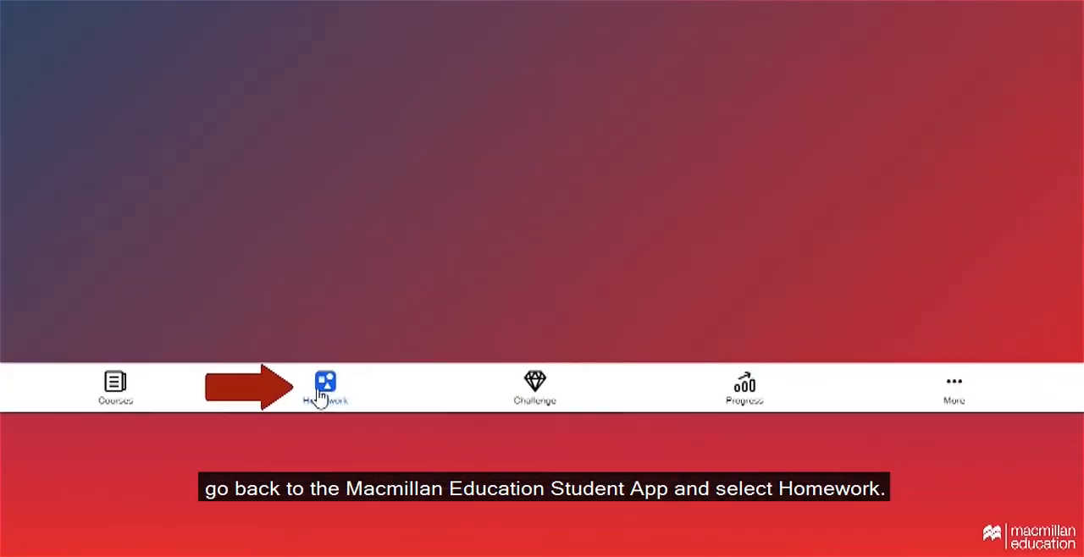
# - From Homework > Challenge, start the Unit 1 Trends challenge and then exit it
pyautogui.click(326, 388)
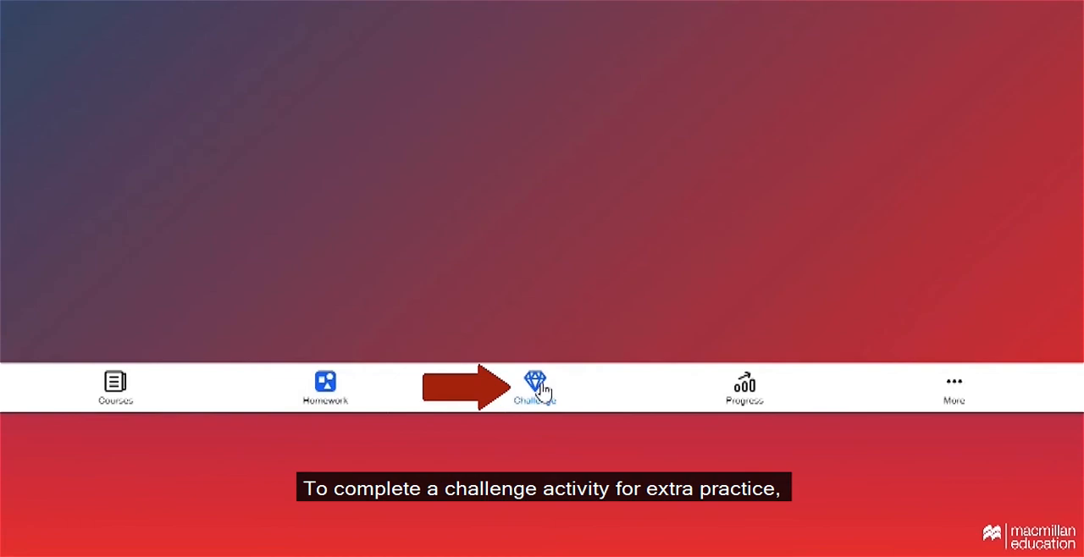
pyautogui.click(535, 386)
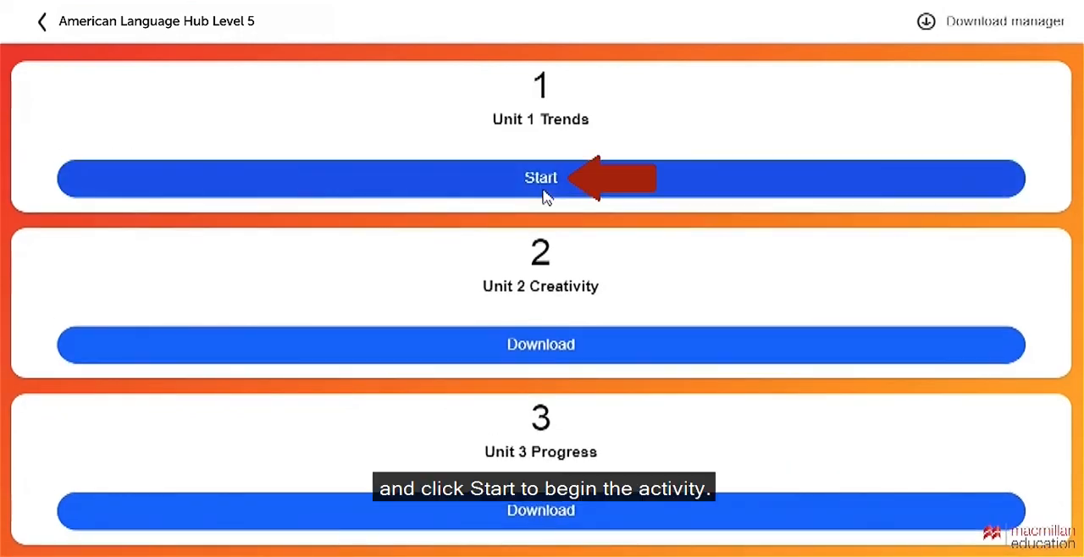
pyautogui.click(538, 178)
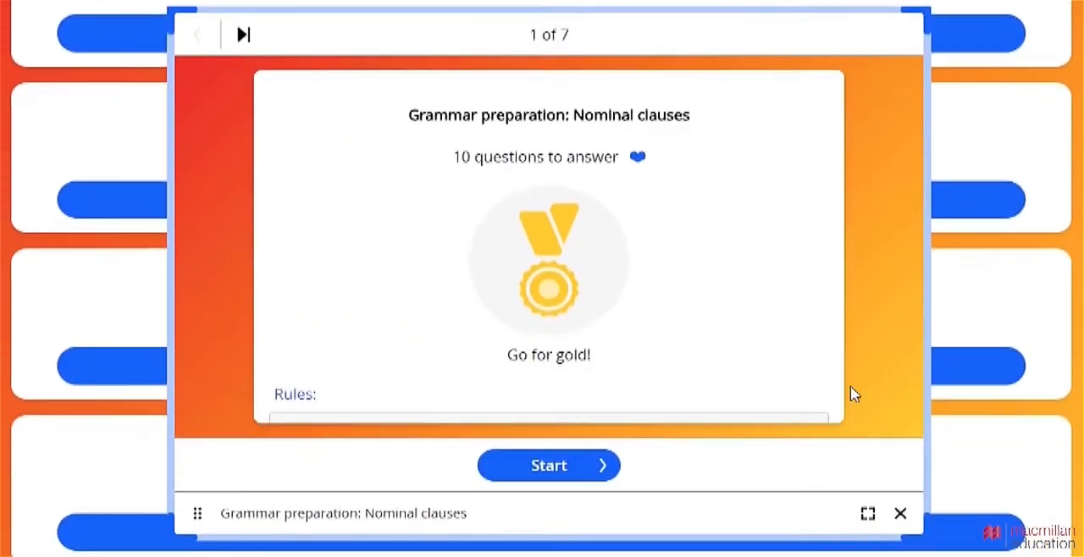
pyautogui.click(548, 464)
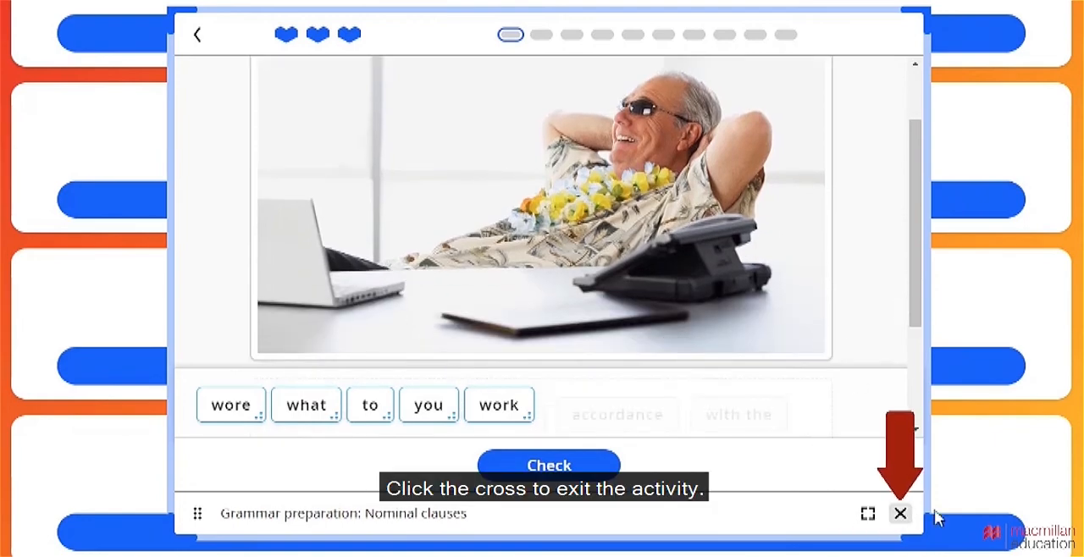
pyautogui.click(899, 513)
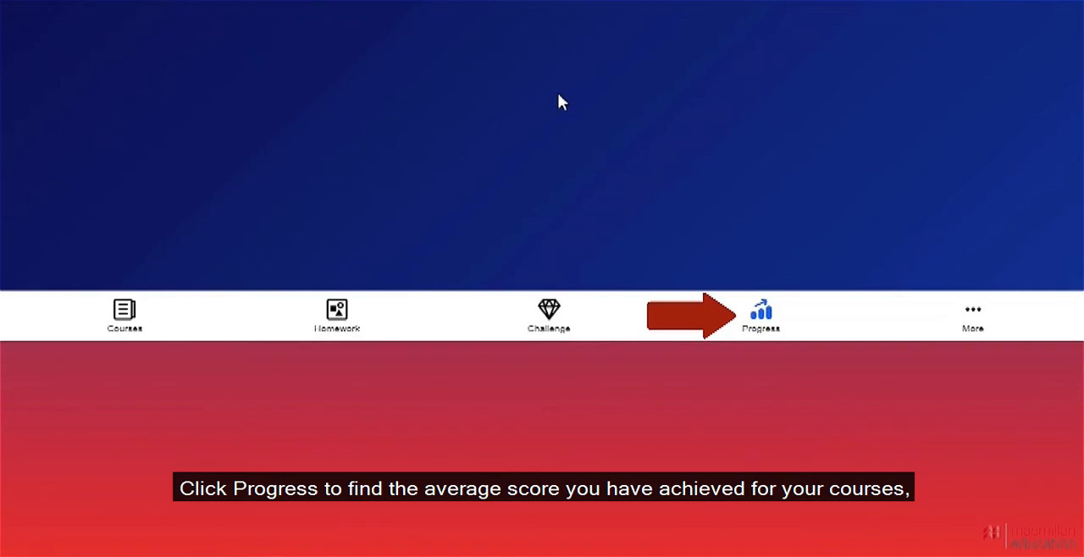
# - View the Progress average scores, then the More options for joining a class
pyautogui.click(760, 315)
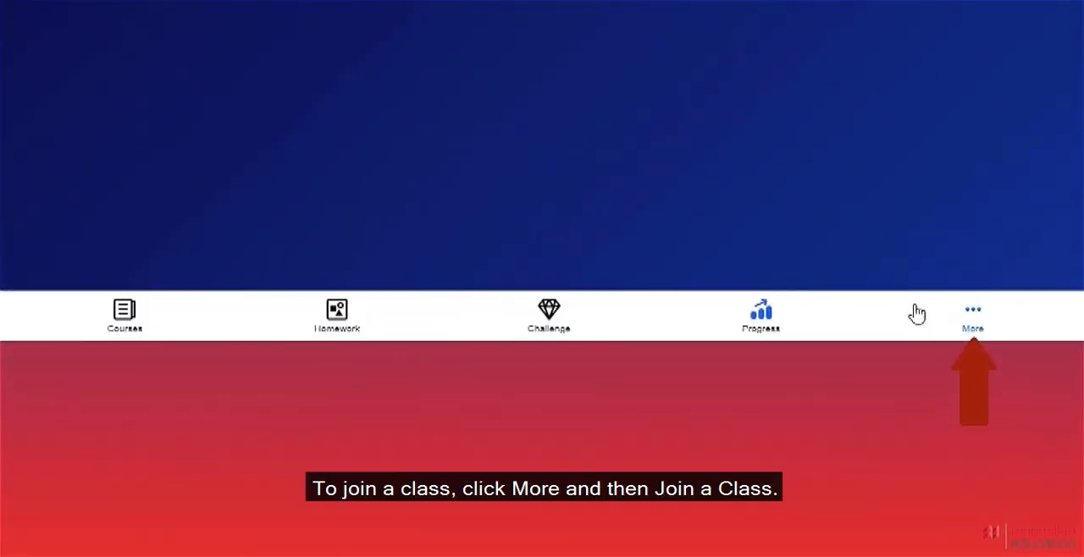
pyautogui.click(972, 315)
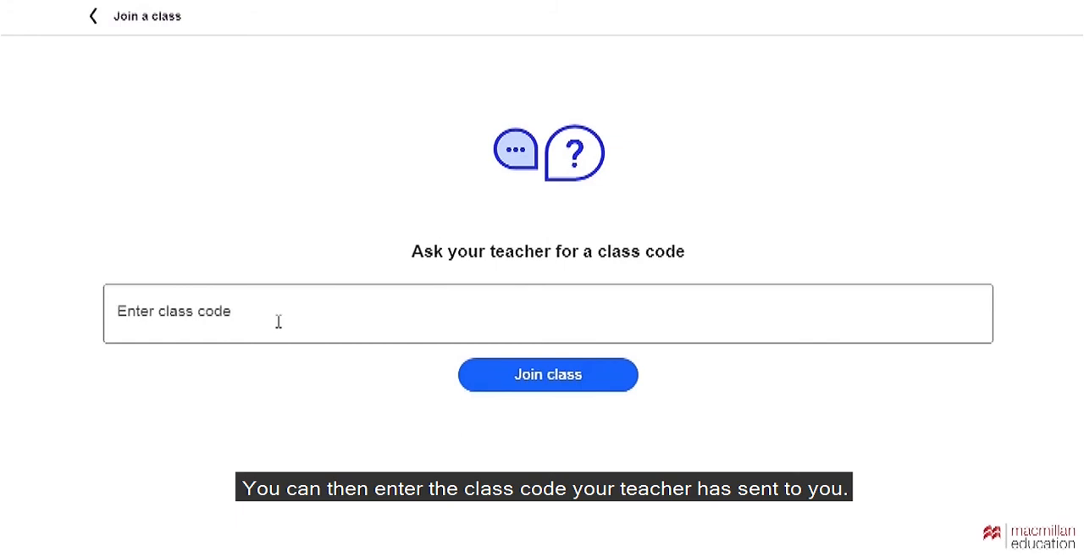
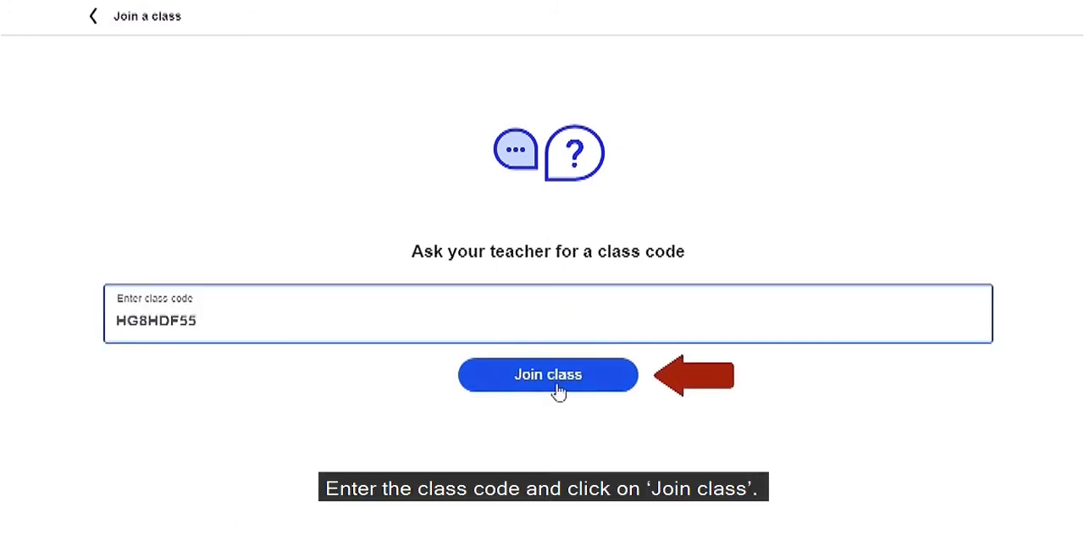
pyautogui.click(547, 374)
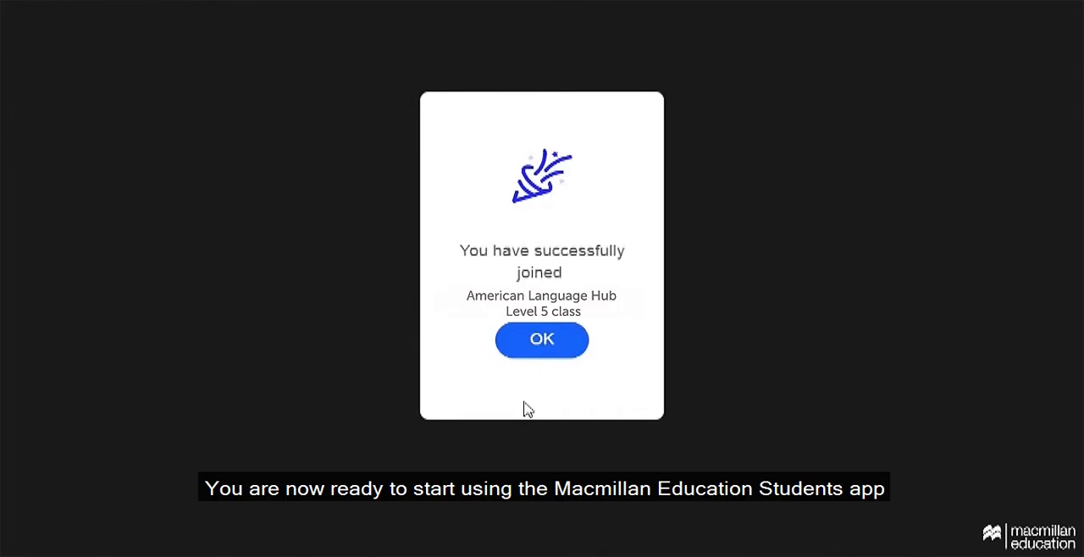
pyautogui.moveTo(550, 356)
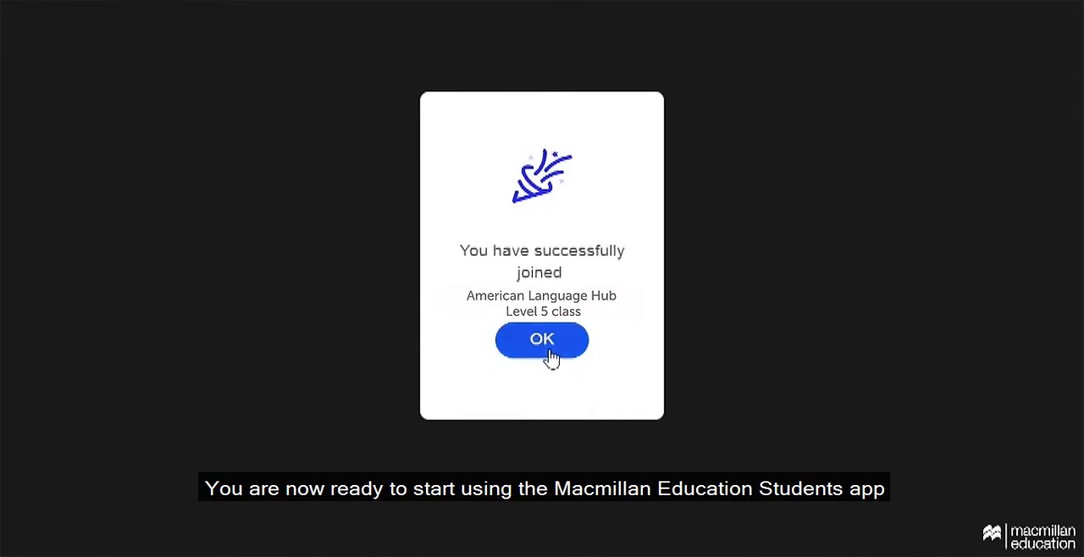